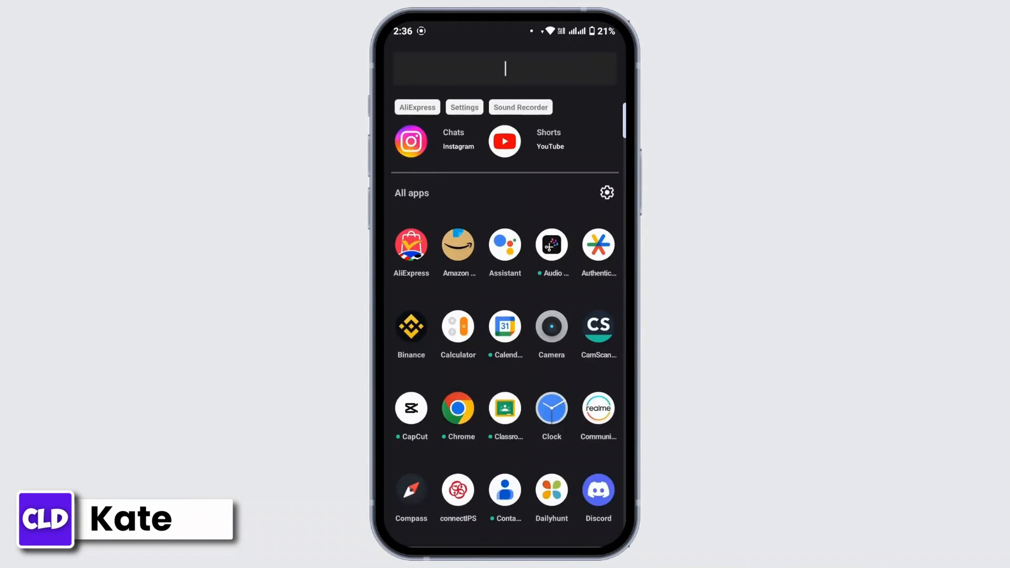
Step: Launch the Google app and bring up its search page with recent searches listed
text(Go)
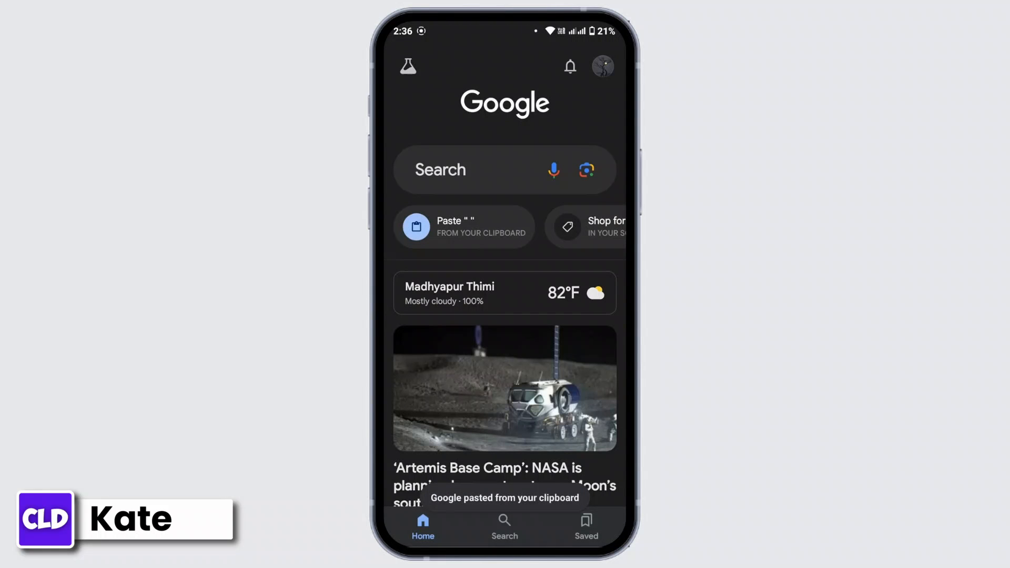
click(470, 170)
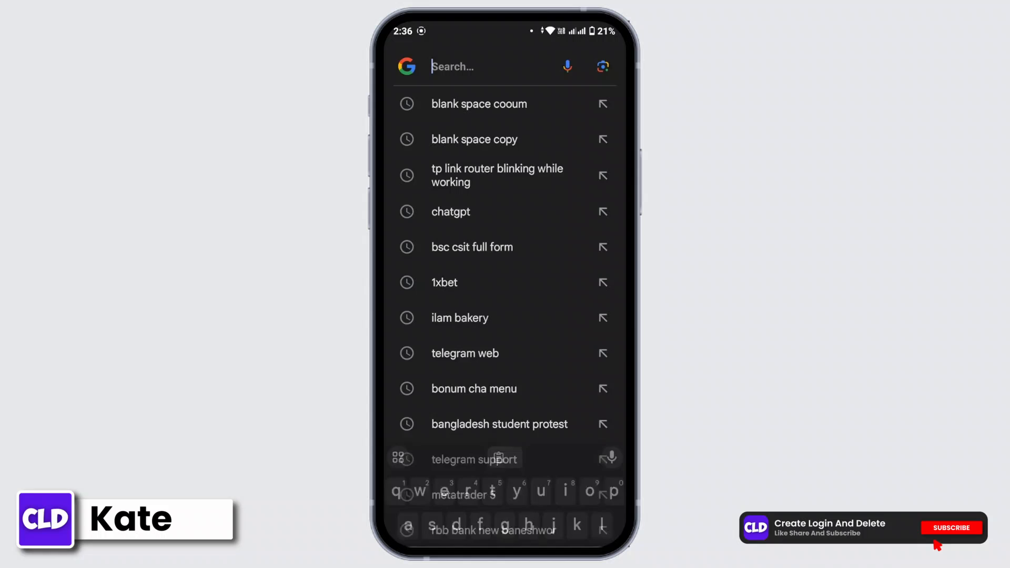
Step: Search for a blank space to copy and scroll editpad.org to the Method 2 copy area
click(474, 139)
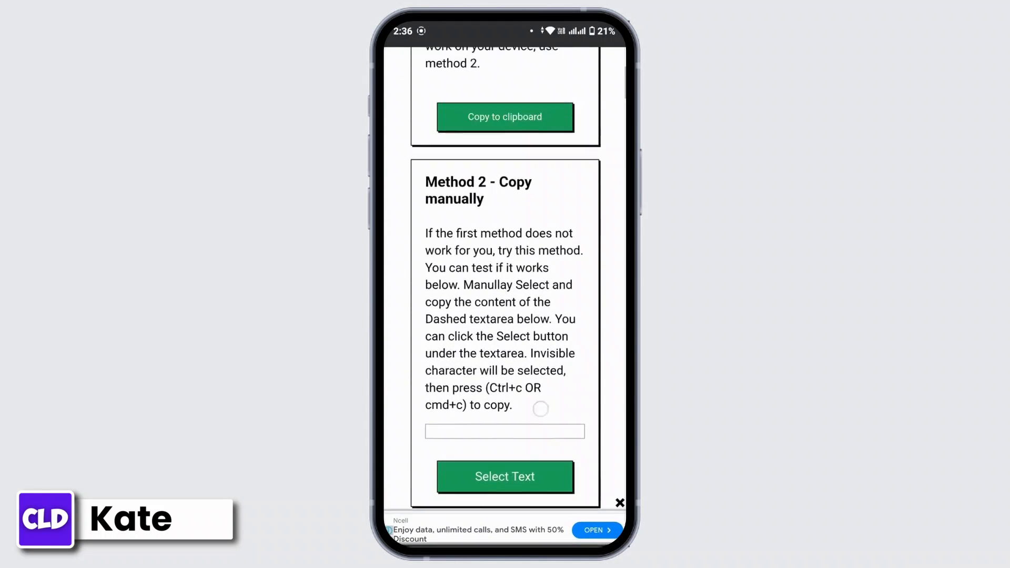
scroll(up, 3)
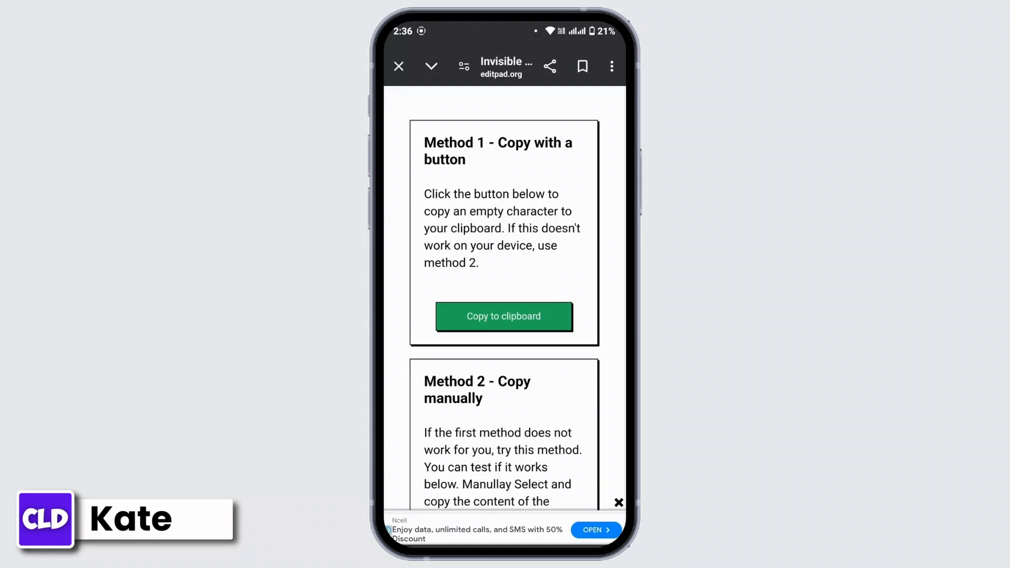
scroll(down, 3)
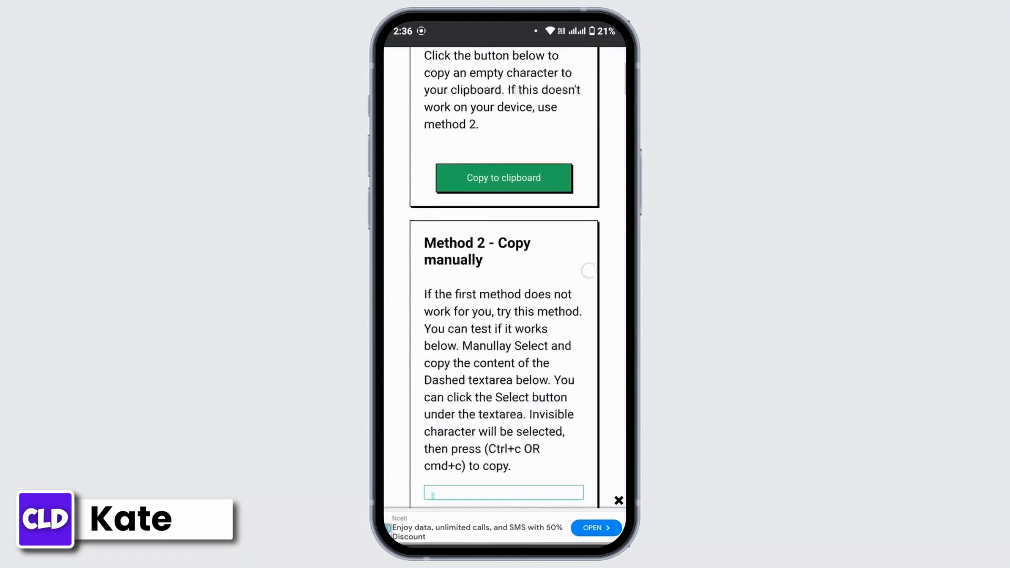
scroll(up, 3)
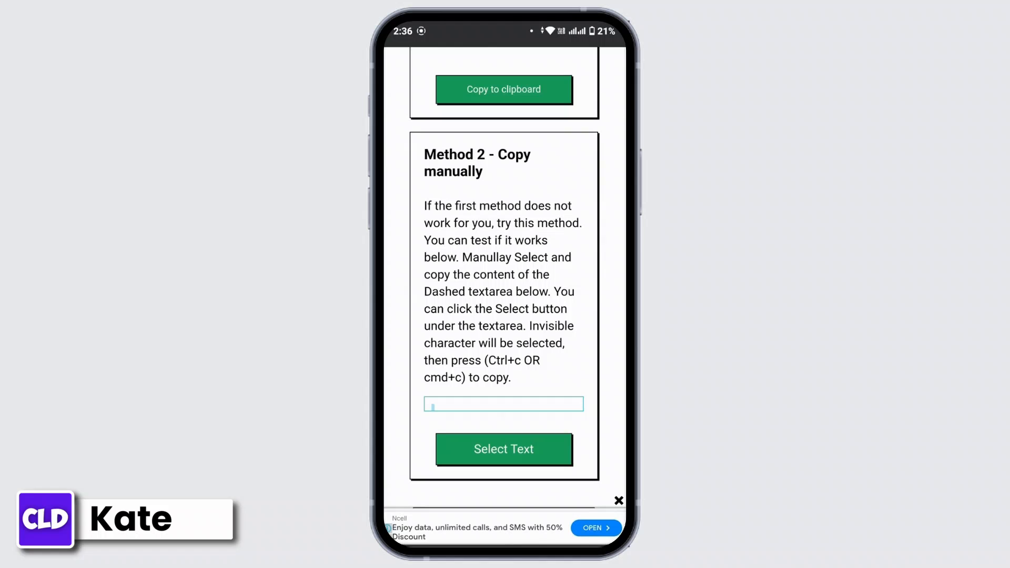
scroll(up, 3)
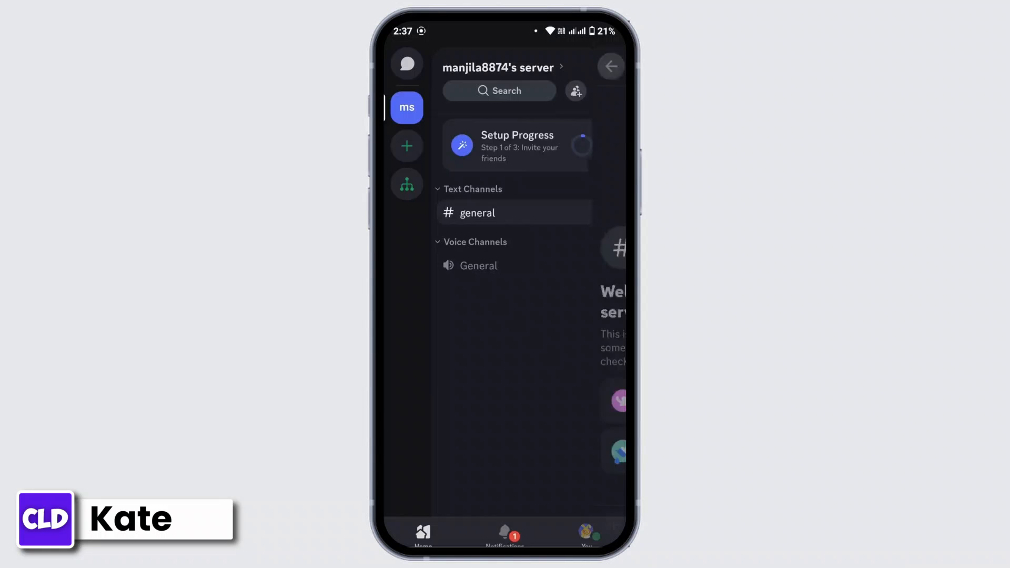
Step: Close the channel view and go to the You tab showing your profile
click(610, 66)
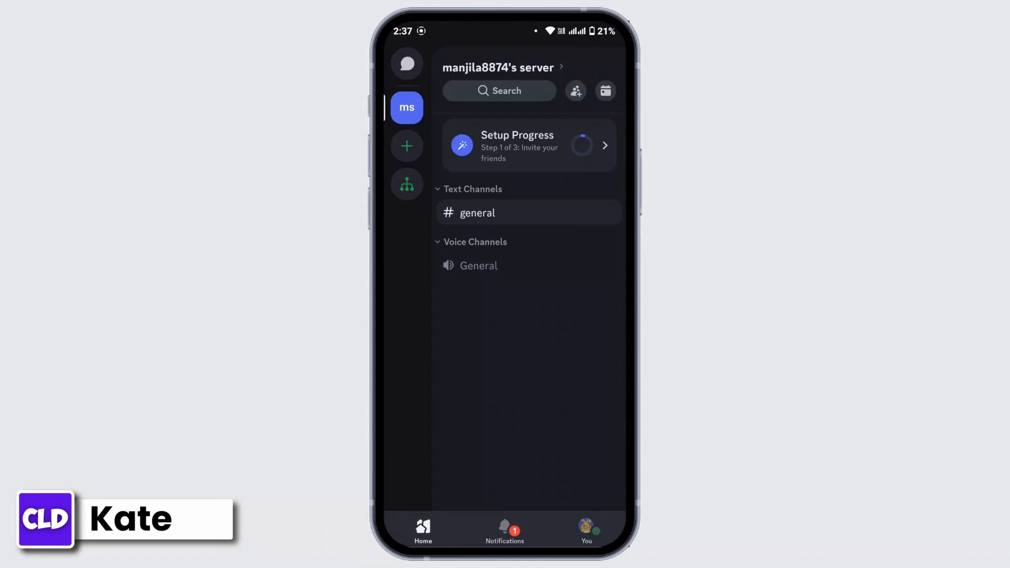
click(586, 527)
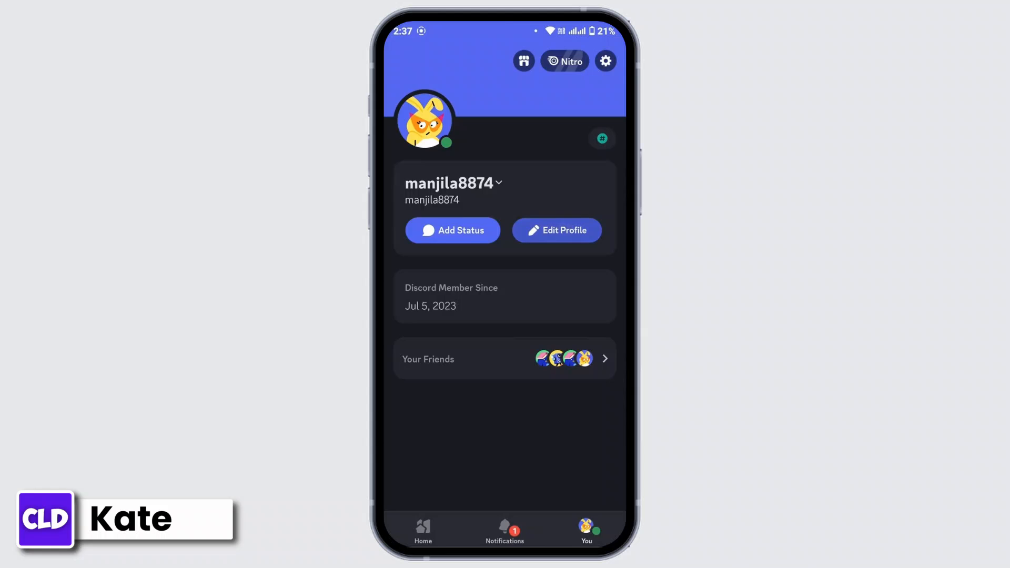
Step: Edit the profile, paste the blank character as the Display Name and save
click(555, 231)
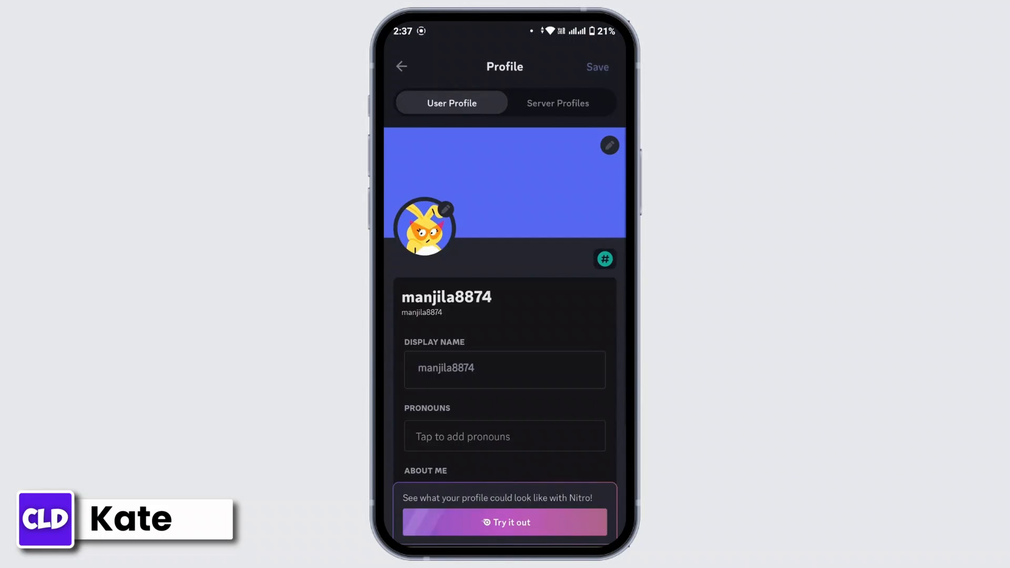
scroll(down, 3)
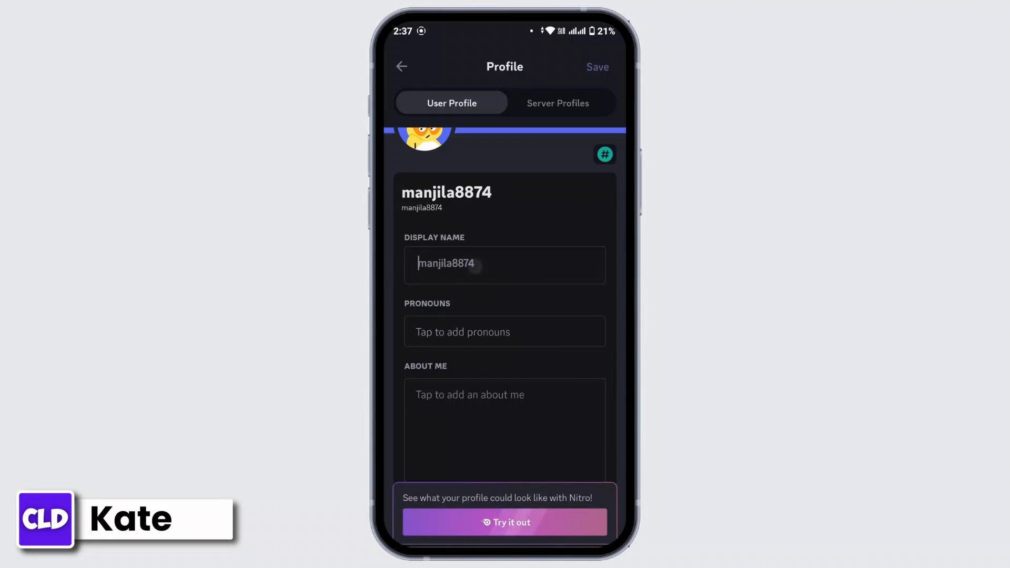
click(504, 263)
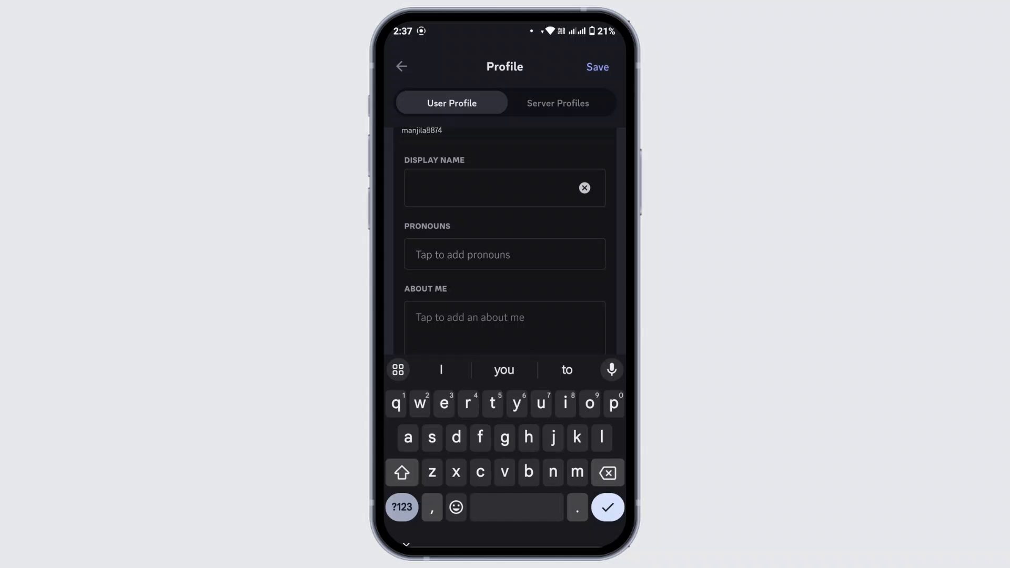
scroll(down, 3)
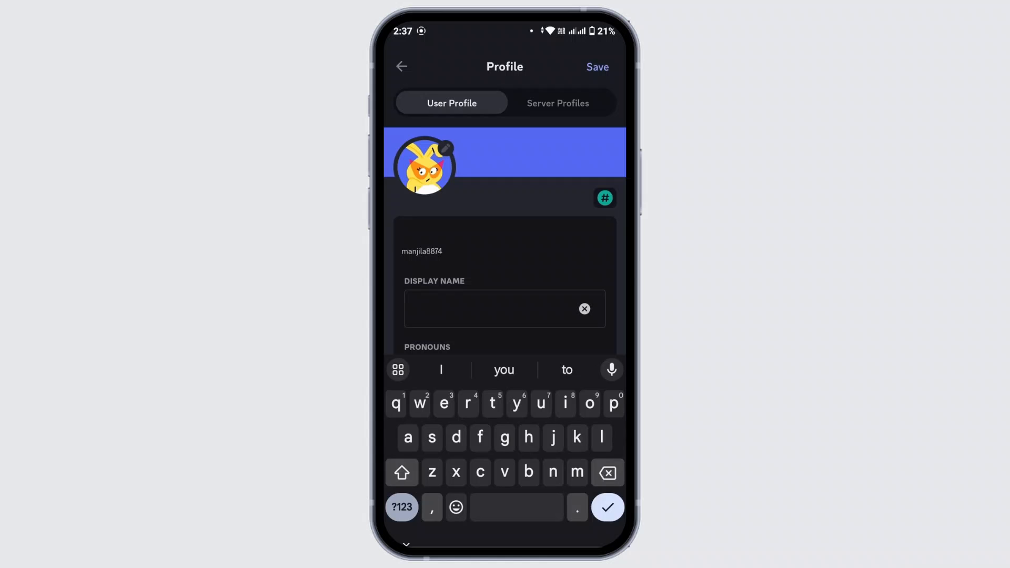
click(595, 68)
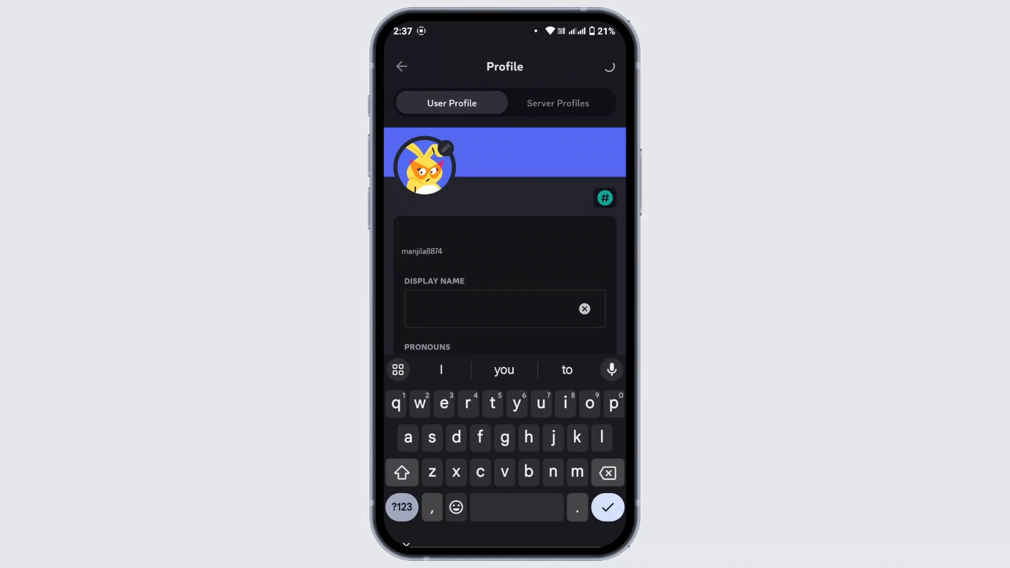